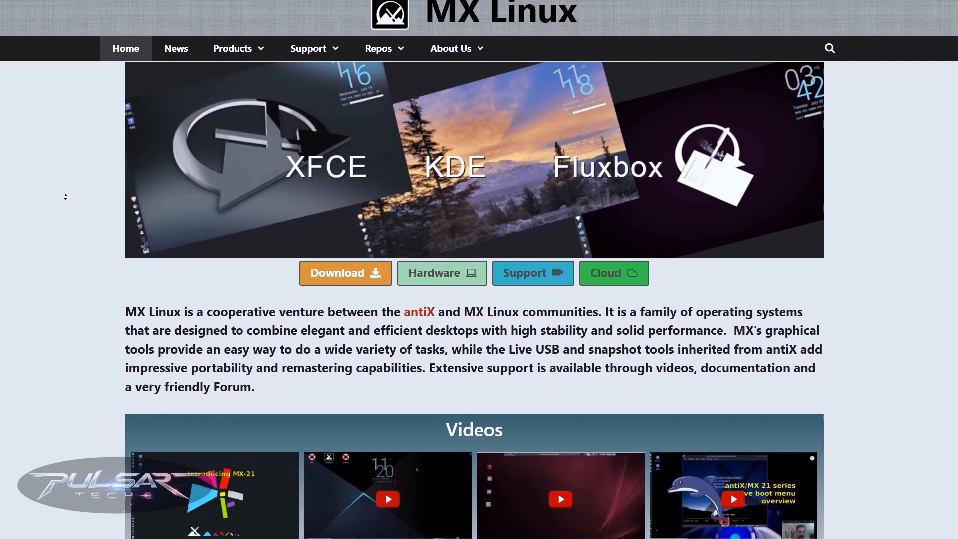
pyautogui.scroll(-3)
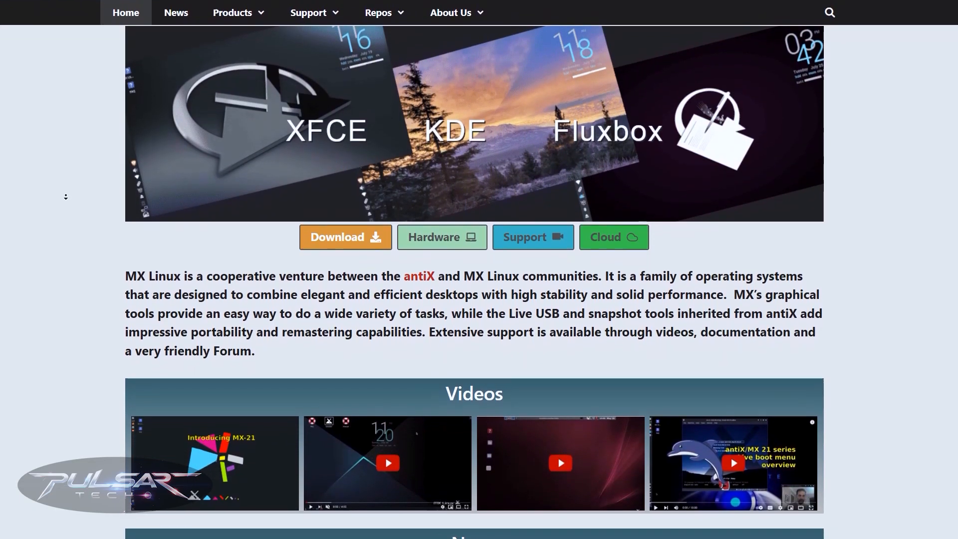